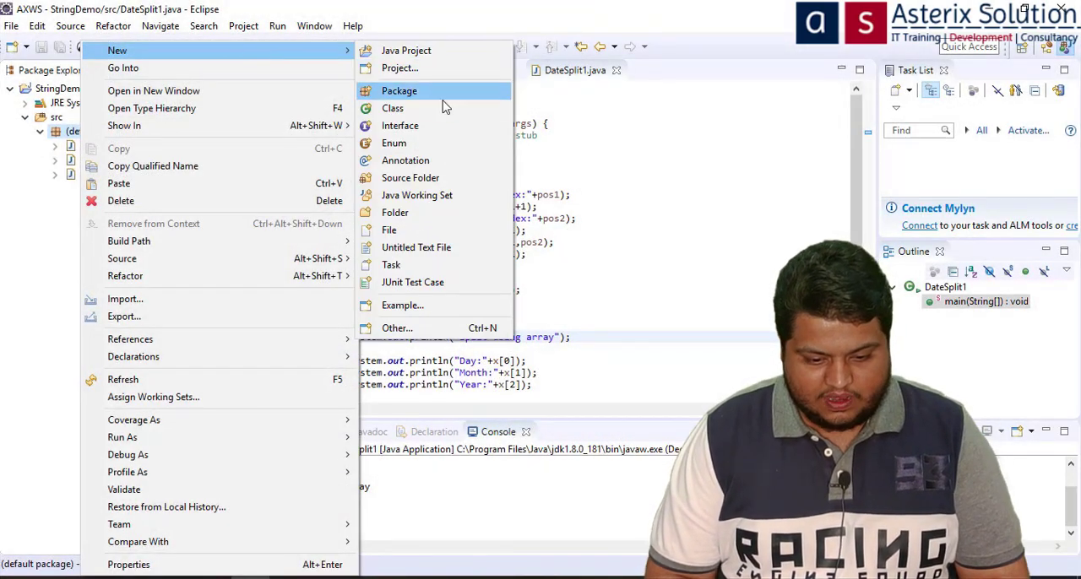
Step: Create class VowelConsonant in StringDemo with a generated main method stub
left_click(391, 108)
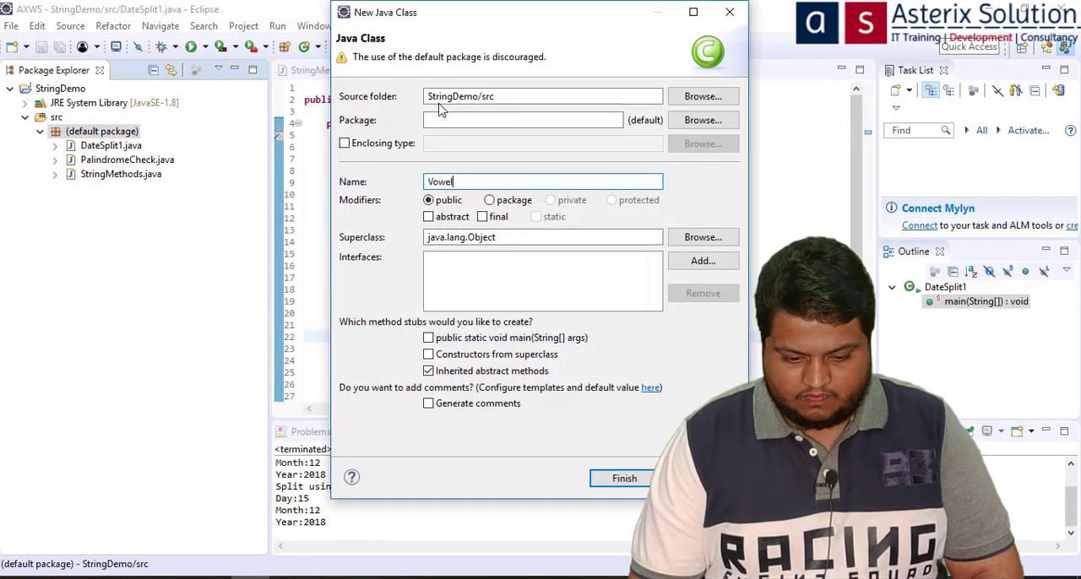
type("Consonant")
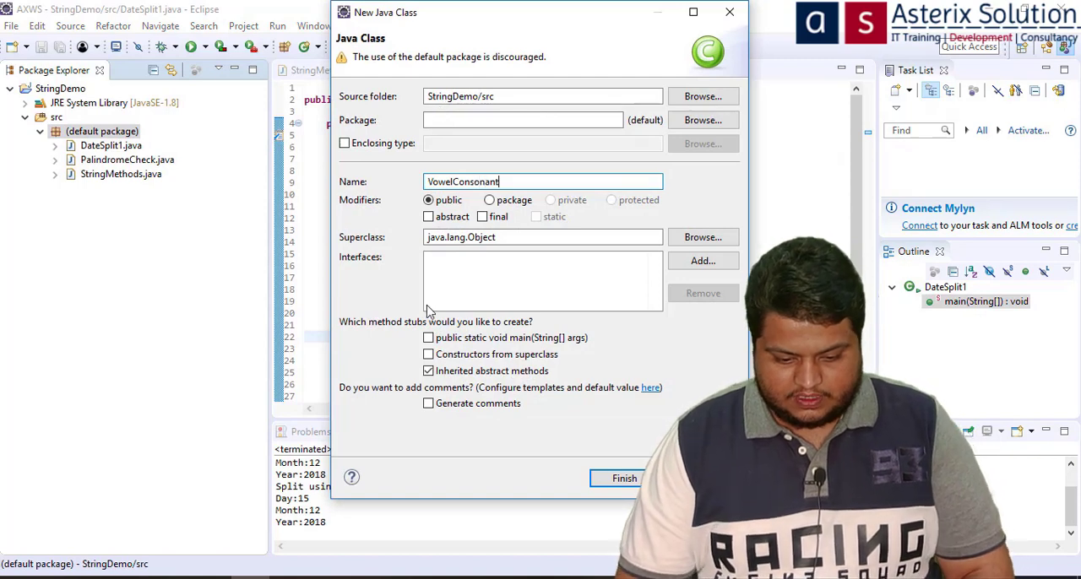
left_click(429, 338)
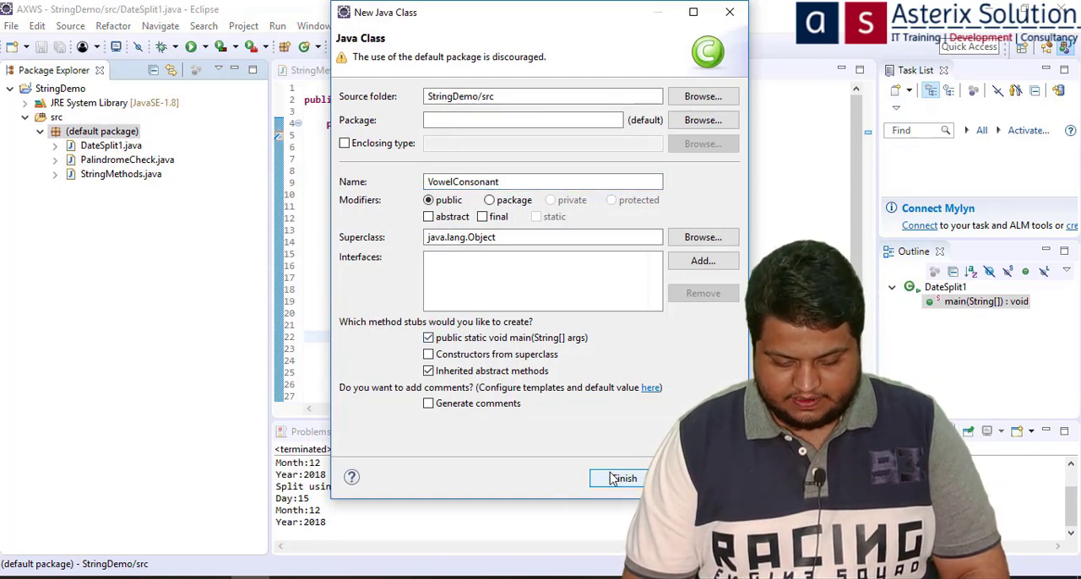
left_click(622, 477)
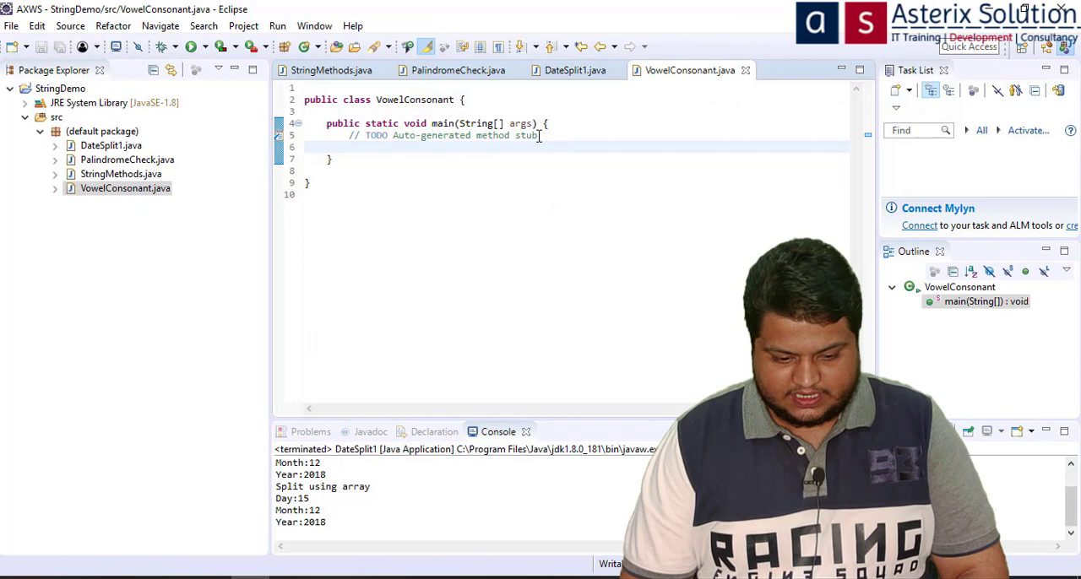
Step: Declare String s = "Internationalization", lowercase it, and store its length in int l
type("String s=\"Internationa")
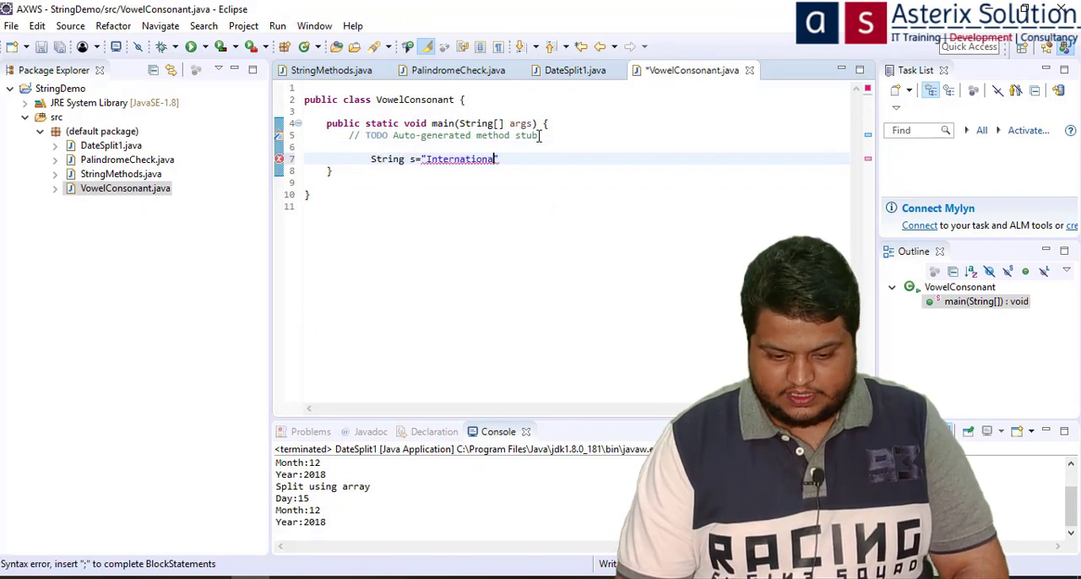
type("ization")
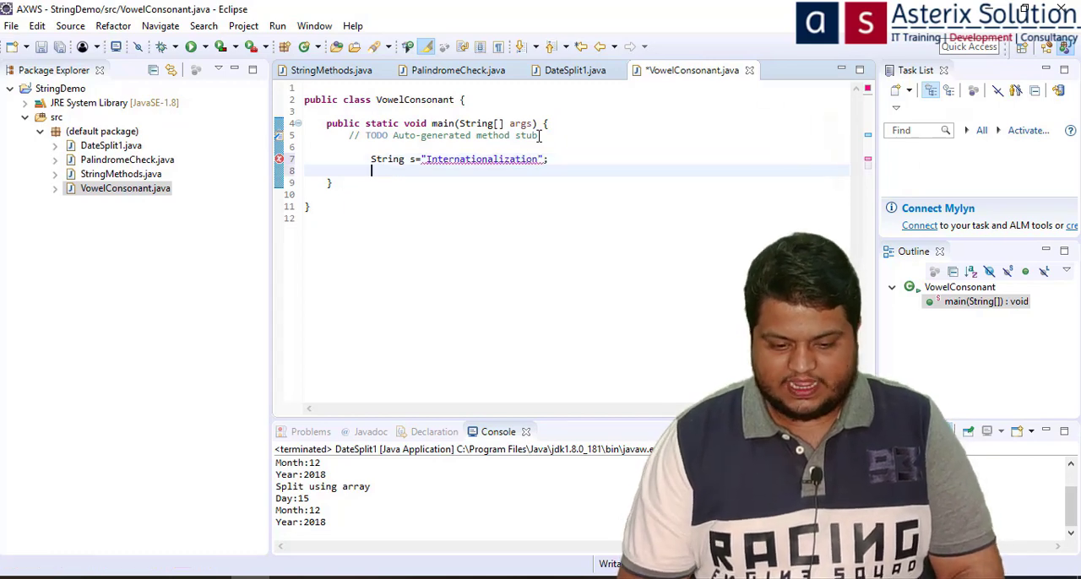
key("Return")
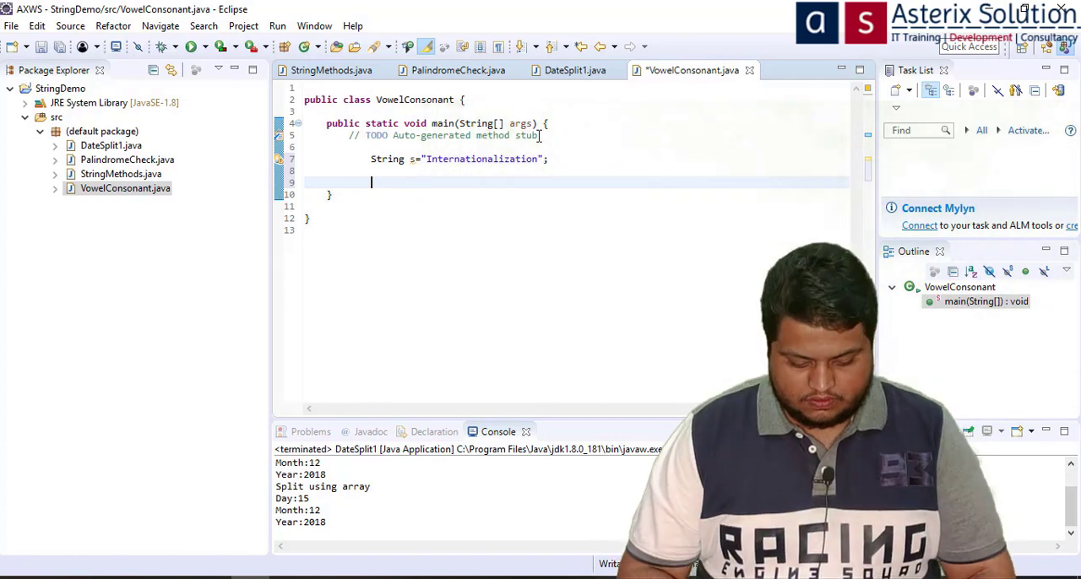
type("s=")
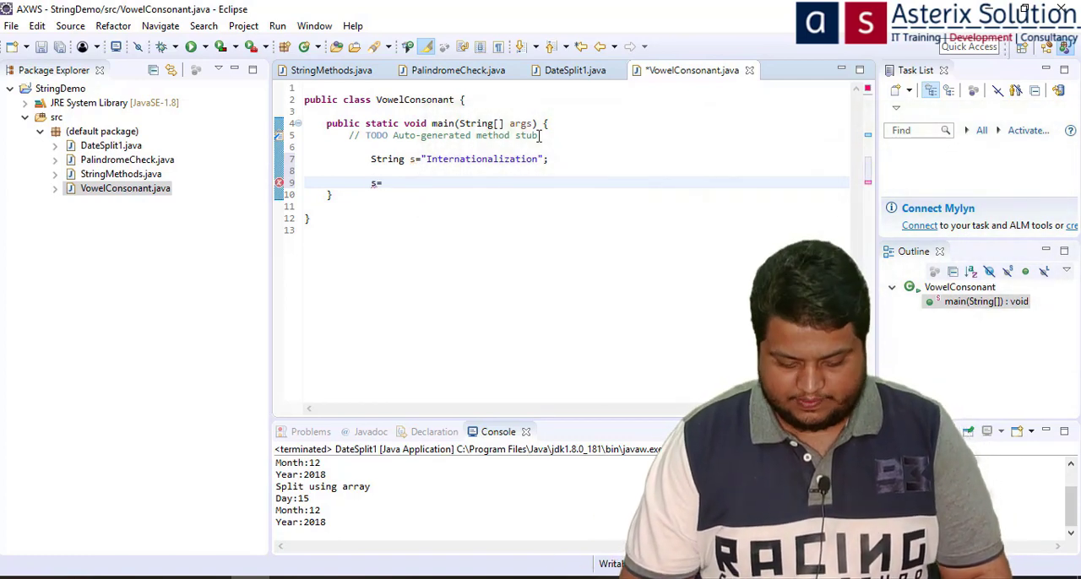
type(".toLowerCase();")
type("int")
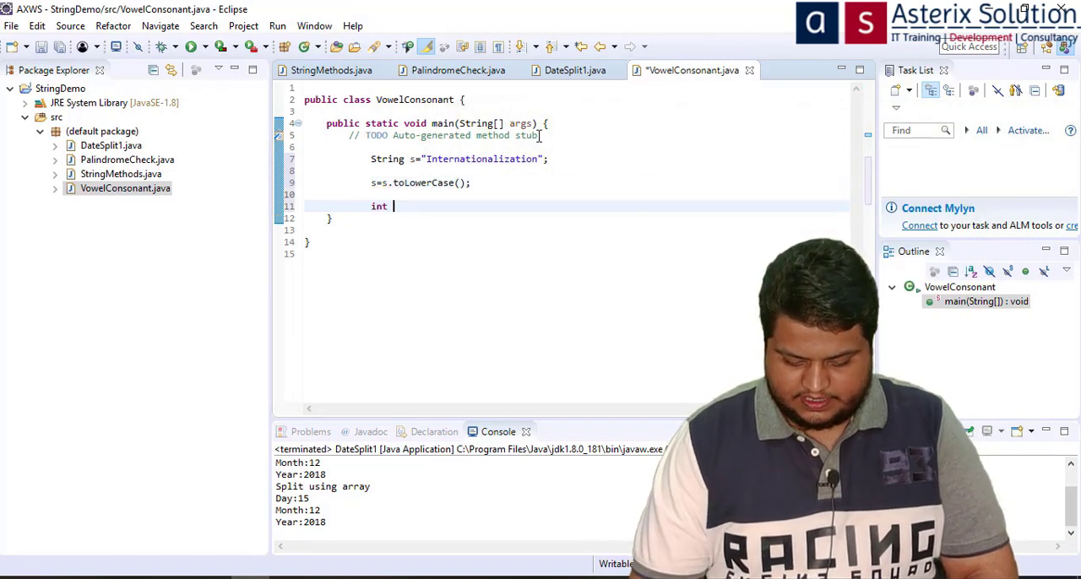
type("l=s.length();")
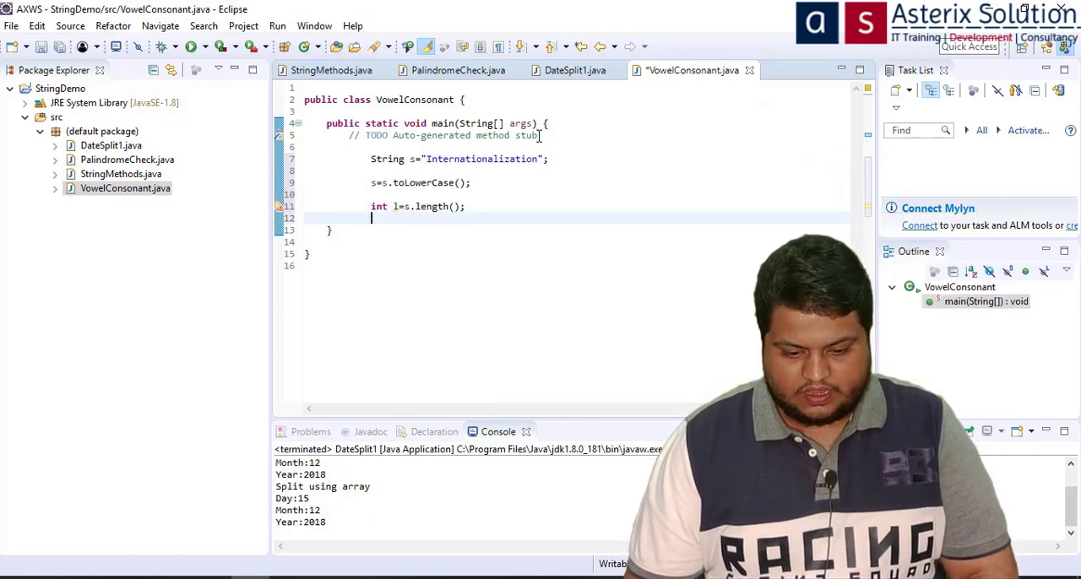
Step: Write an empty for loop from i=0 while i<l over every character
type("for")
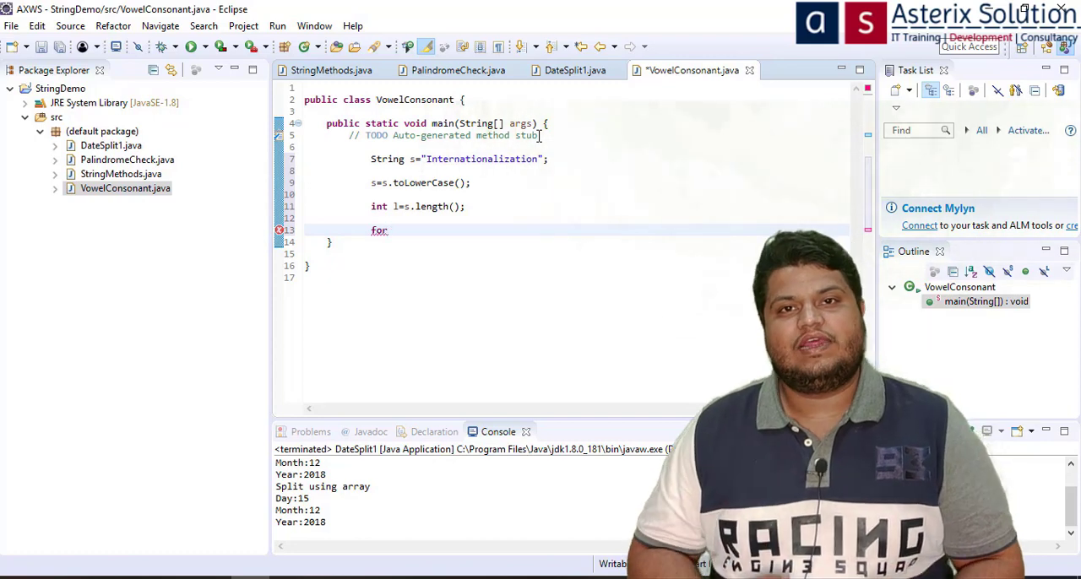
type("()")
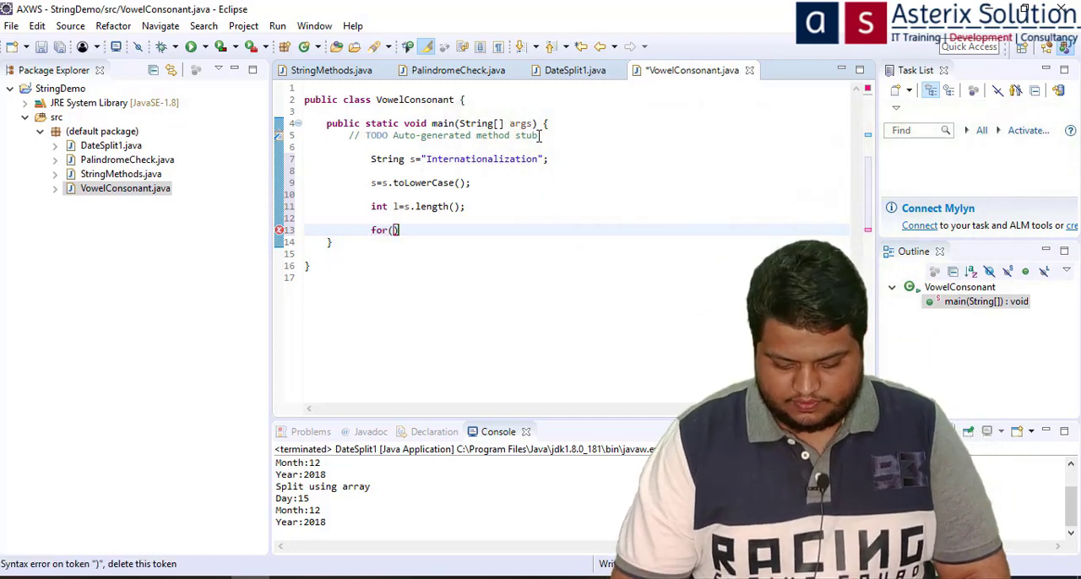
type("int i=0;")
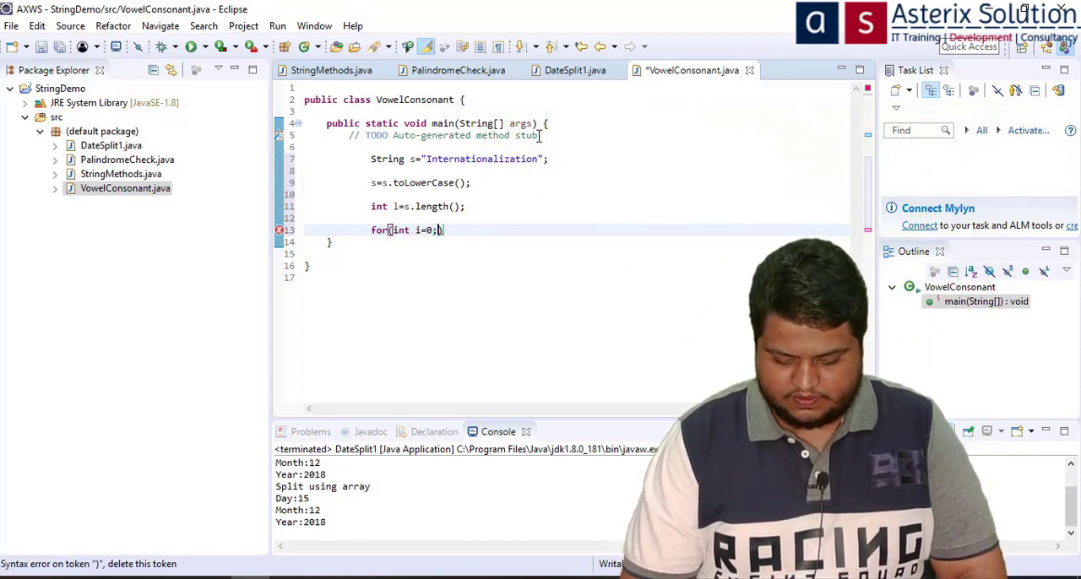
type("i<l;")
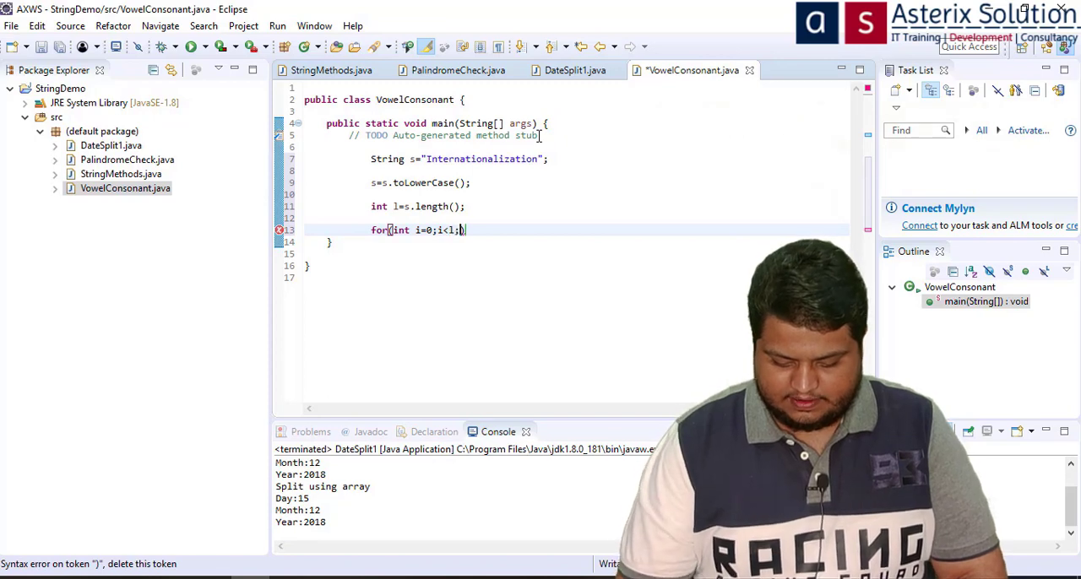
type("i++){")
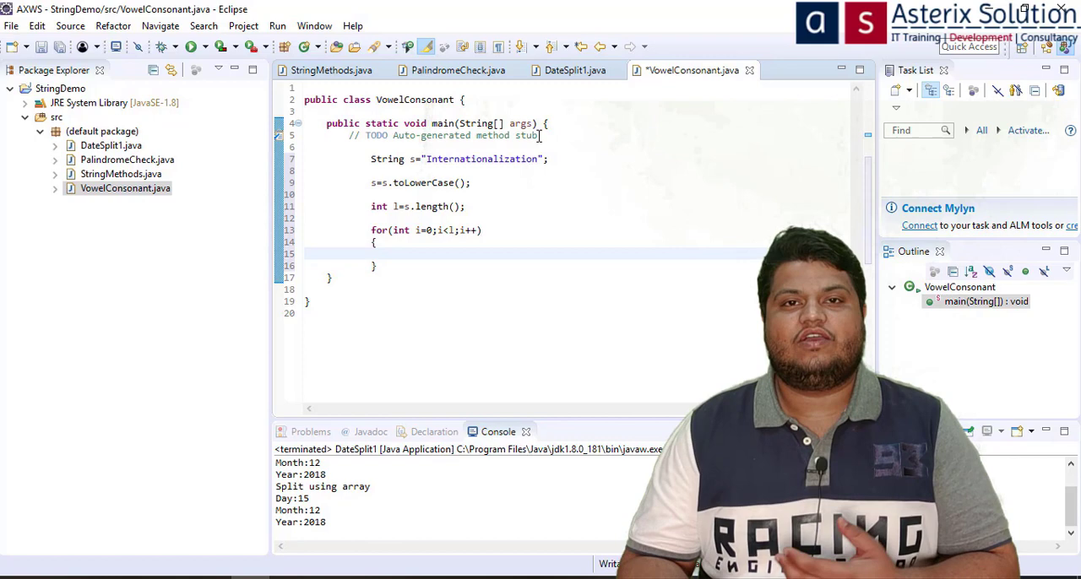
Step: Inside the loop, read each character into char c with s.charAt(i)
left_click(393, 253)
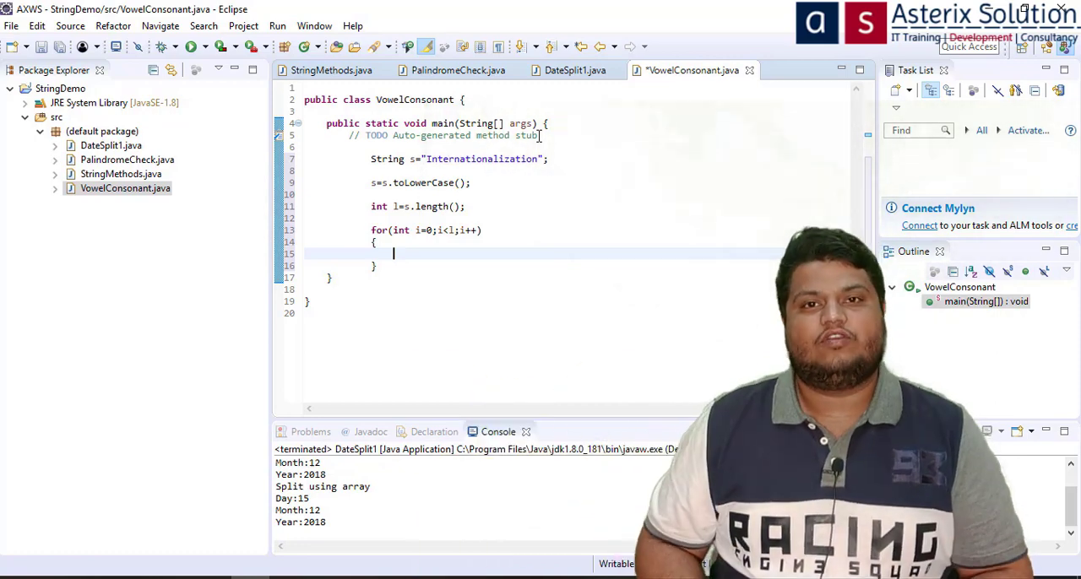
type("char c=")
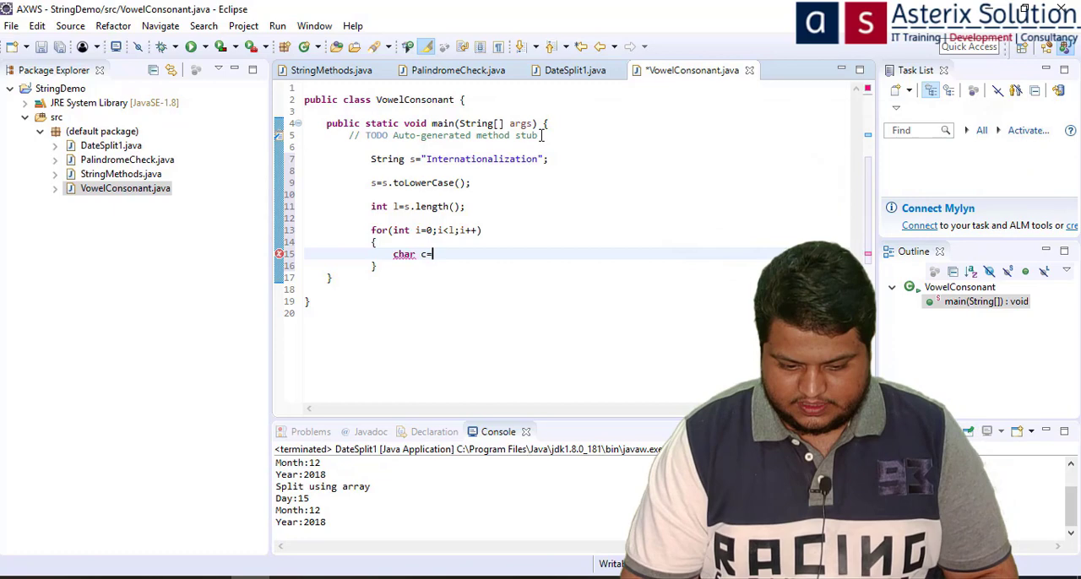
type(".charAt(i);")
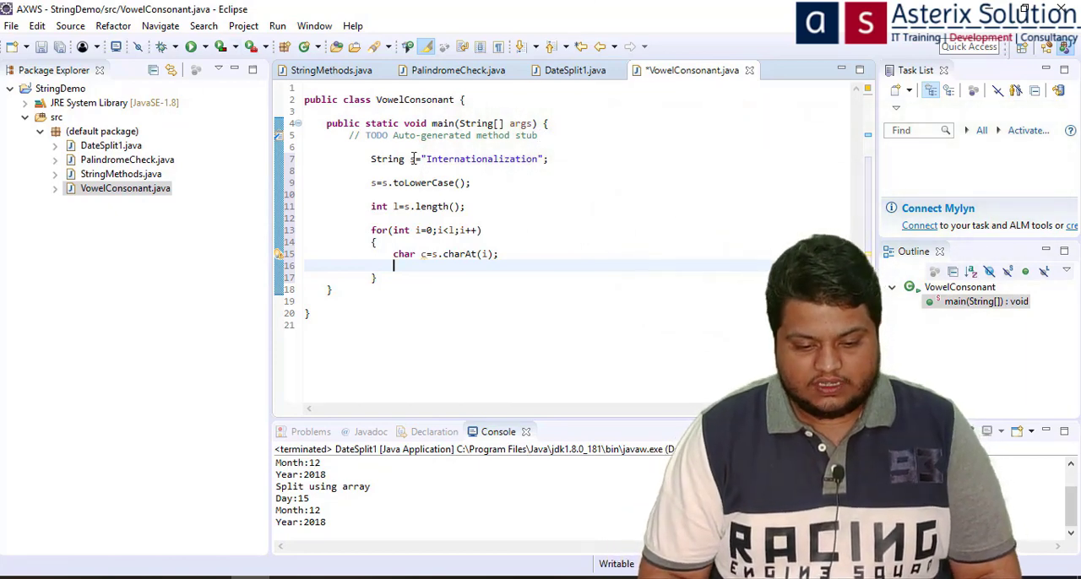
Step: Declare counters int v=0,cn=0; above the string and begin an if inside the loop
type("int v")
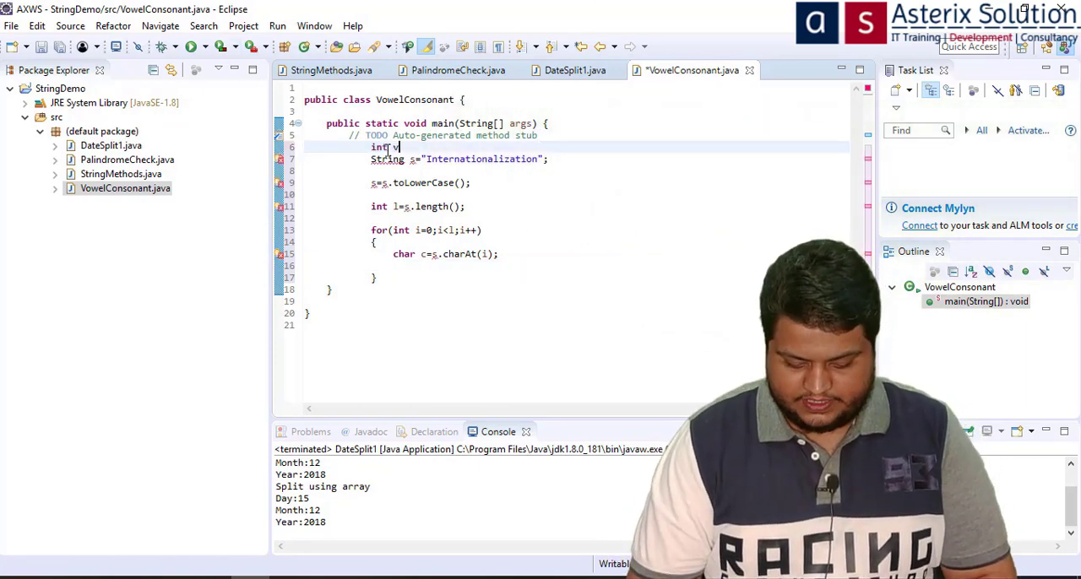
type("=0,c=")
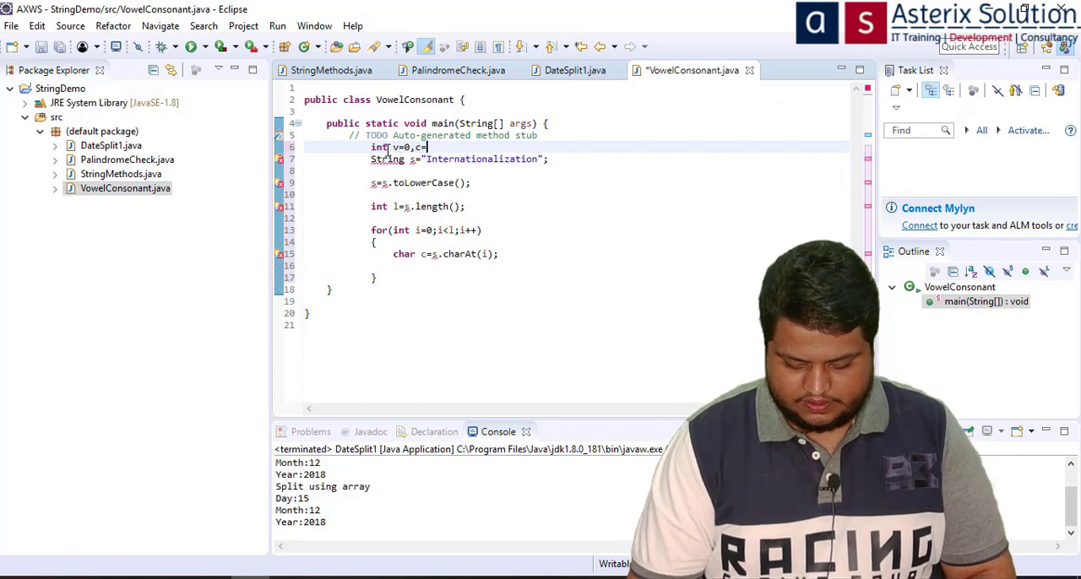
type("0;")
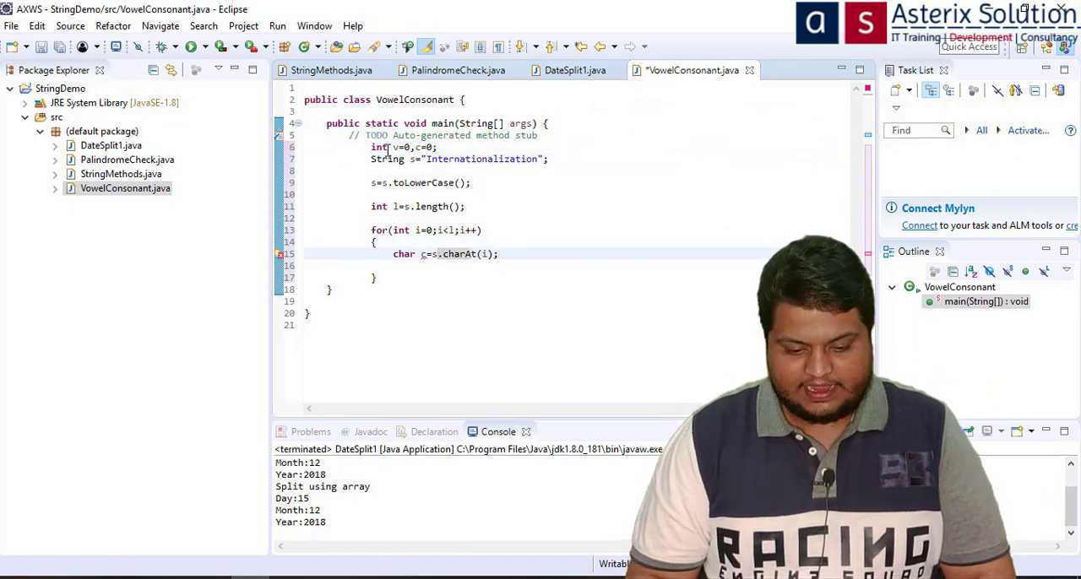
type("n")
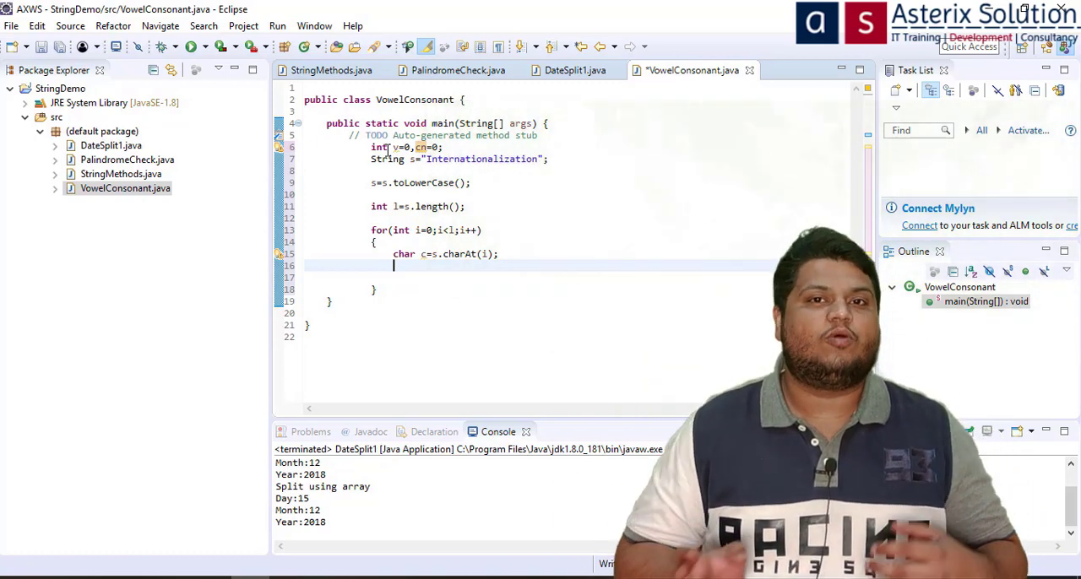
type("if(")
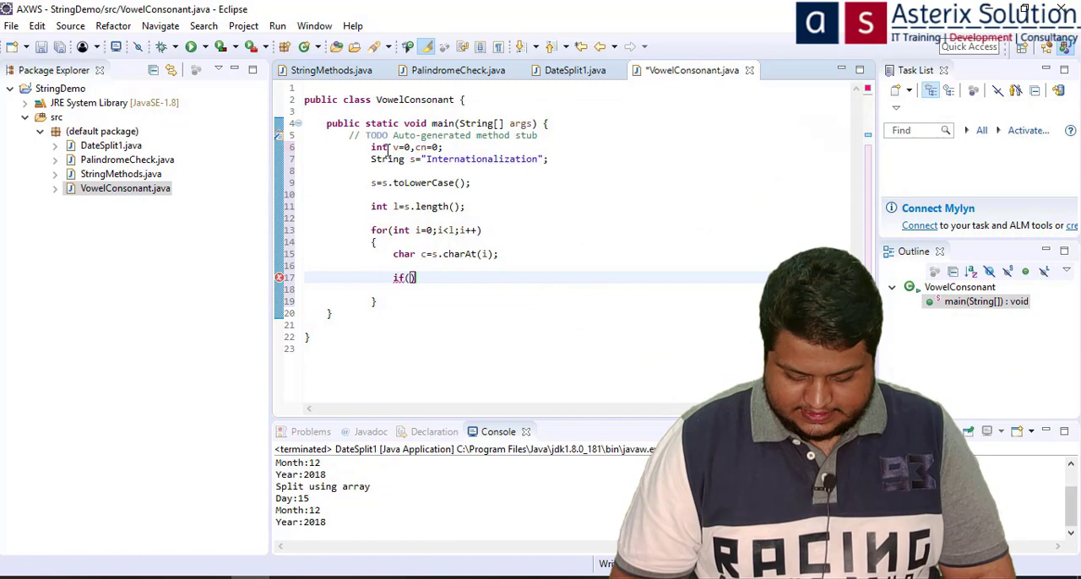
Step: Write the vowel condition c=='a'||c=='e'||c=='i'||c=='o'||c=='u'
type("c=='")
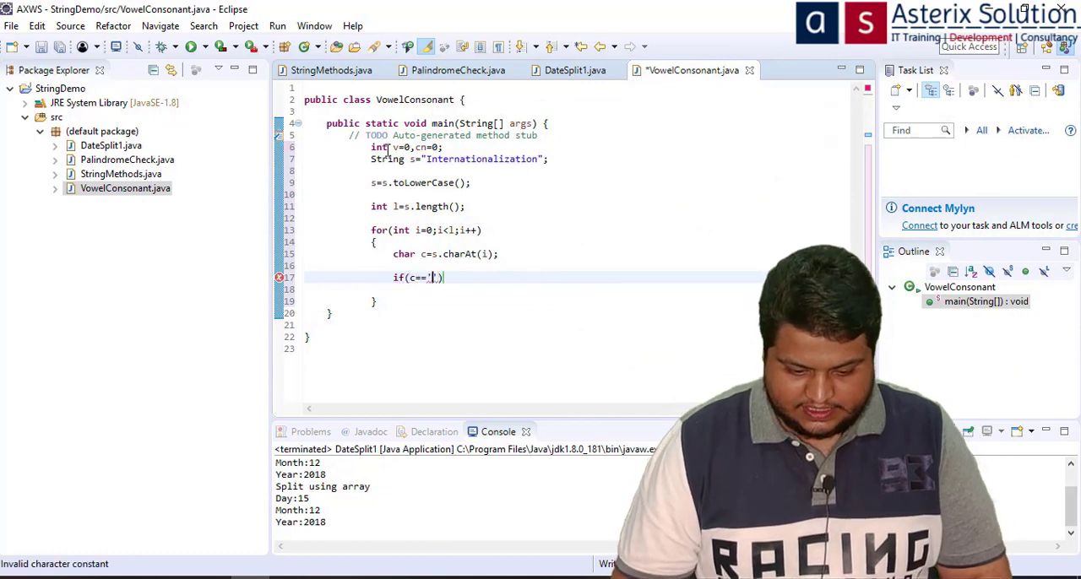
type("'a'||c=='e'||c=='i'")
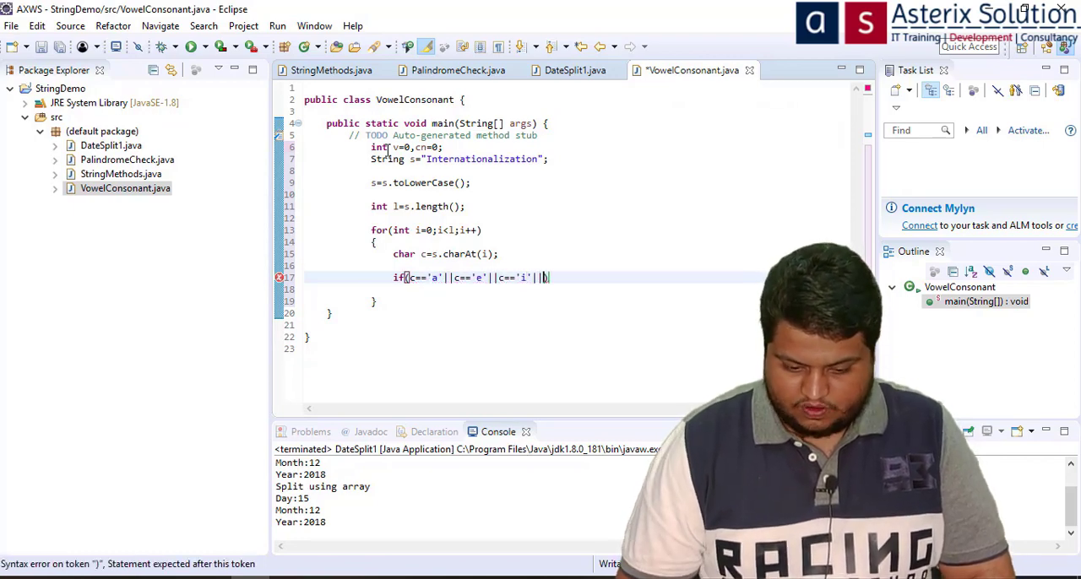
type("||c=='o'||c==")
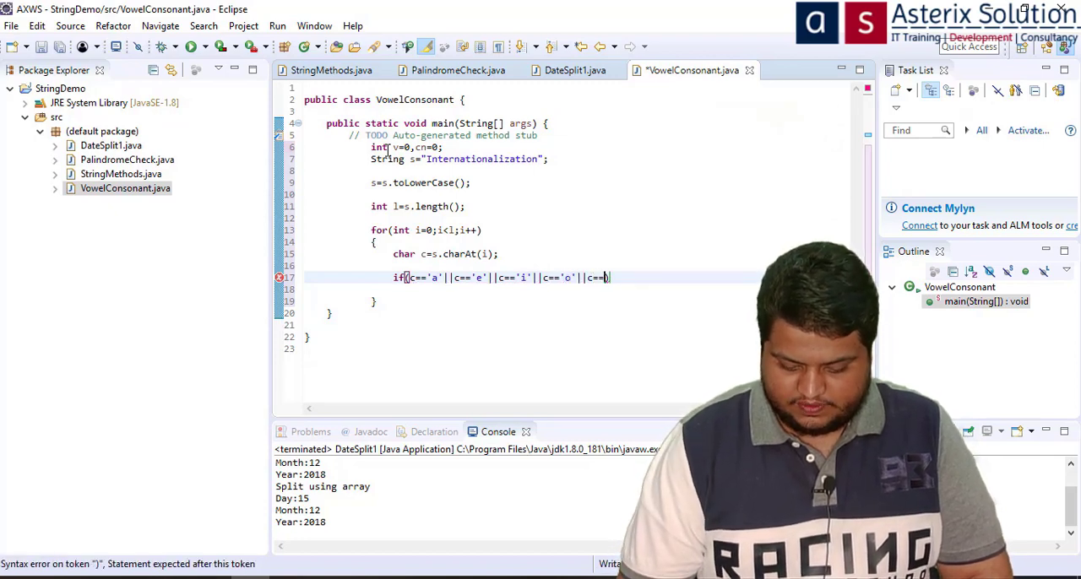
type("'u')")
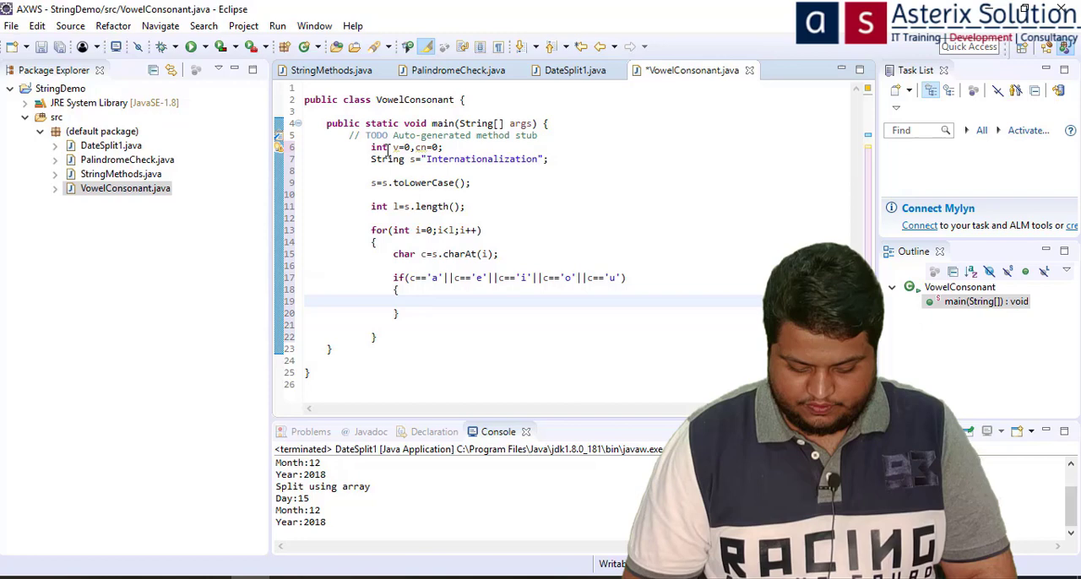
Step: Increment v for vowels and cn in the else branch, then start a println
type("cn+")
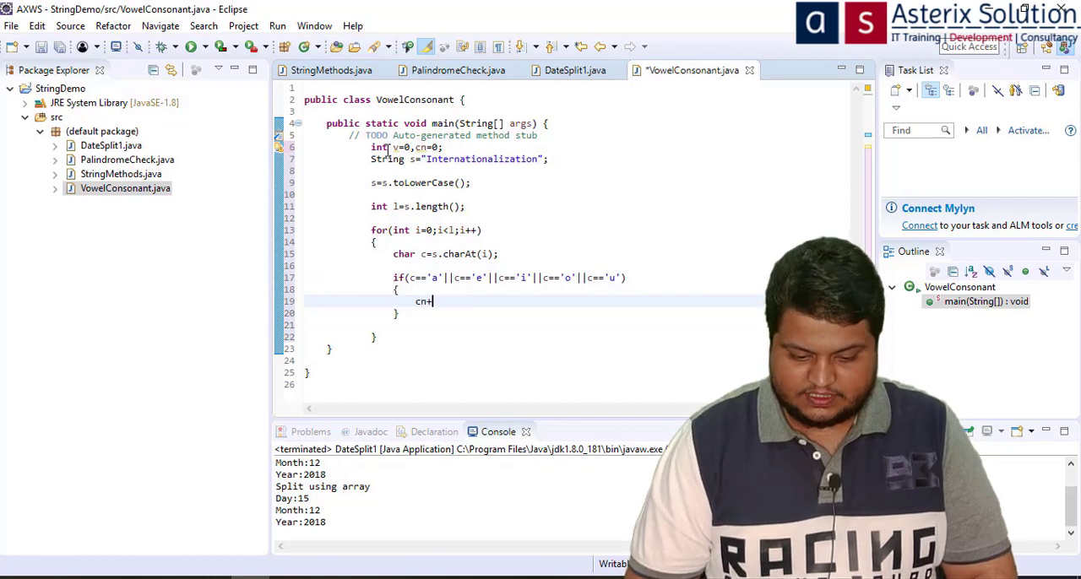
type("v++;")
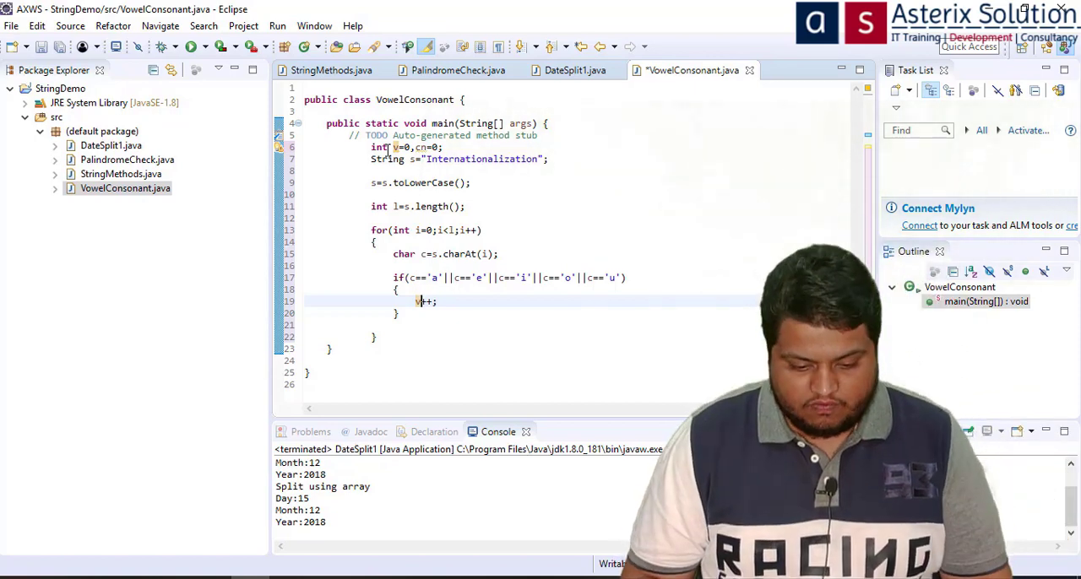
type("else")
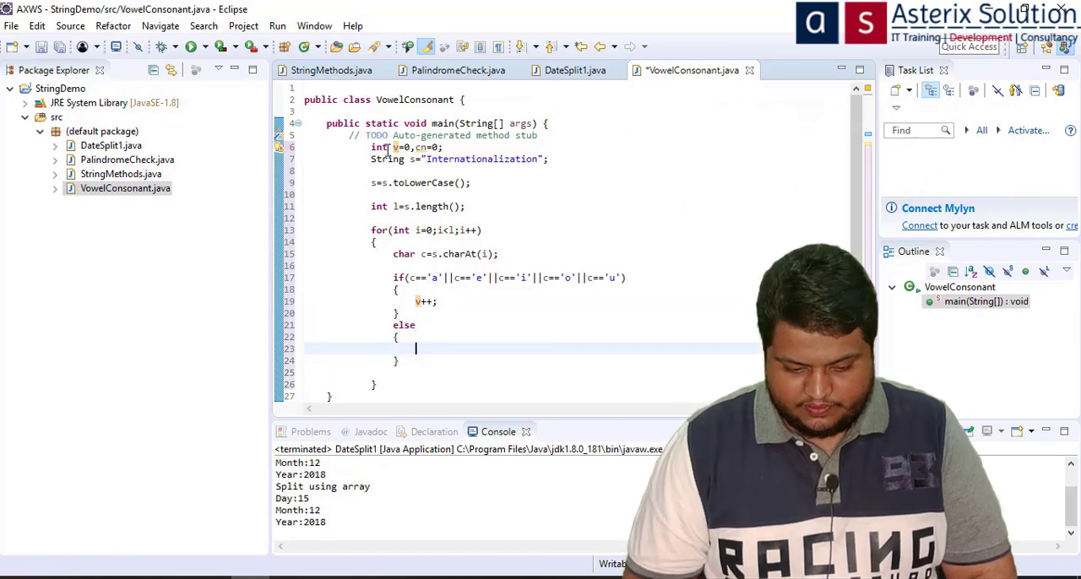
type("cn++;")
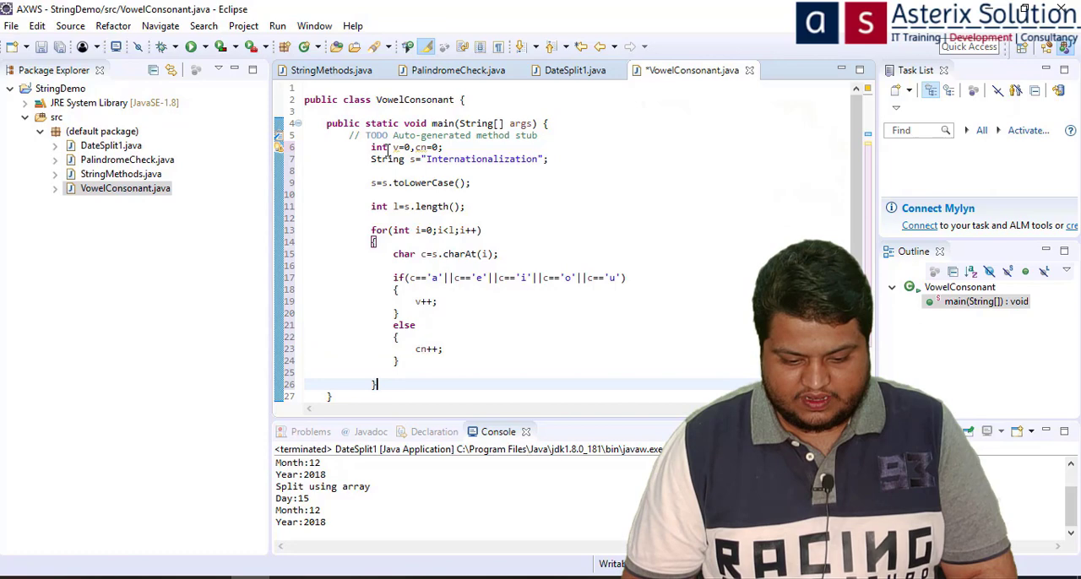
type("sys")
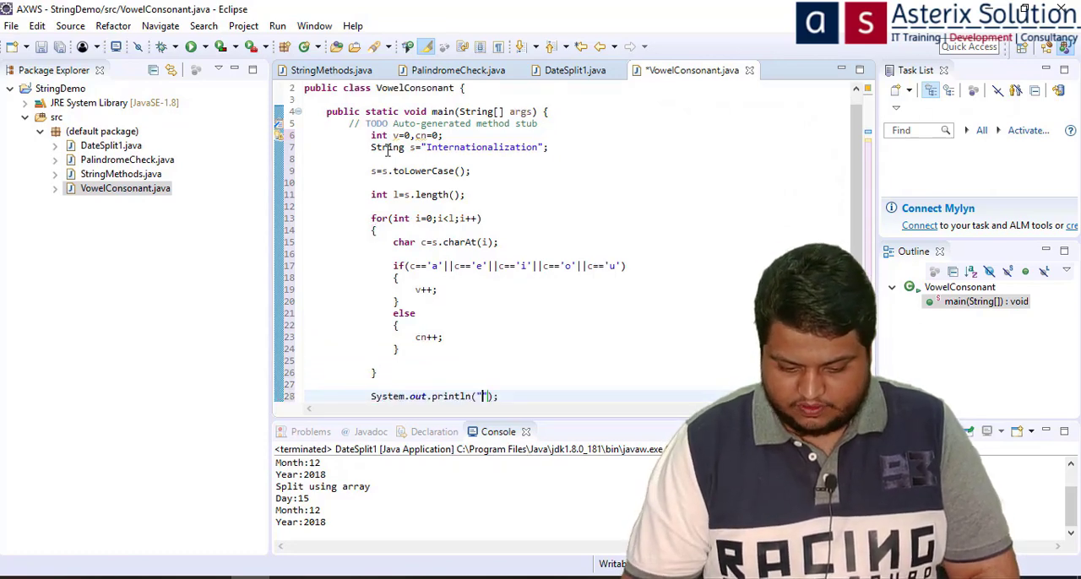
Step: Print "Vowels Count:" with v and "Consonant Count:" with cn, and run the program
type("Vowels Coubtr")
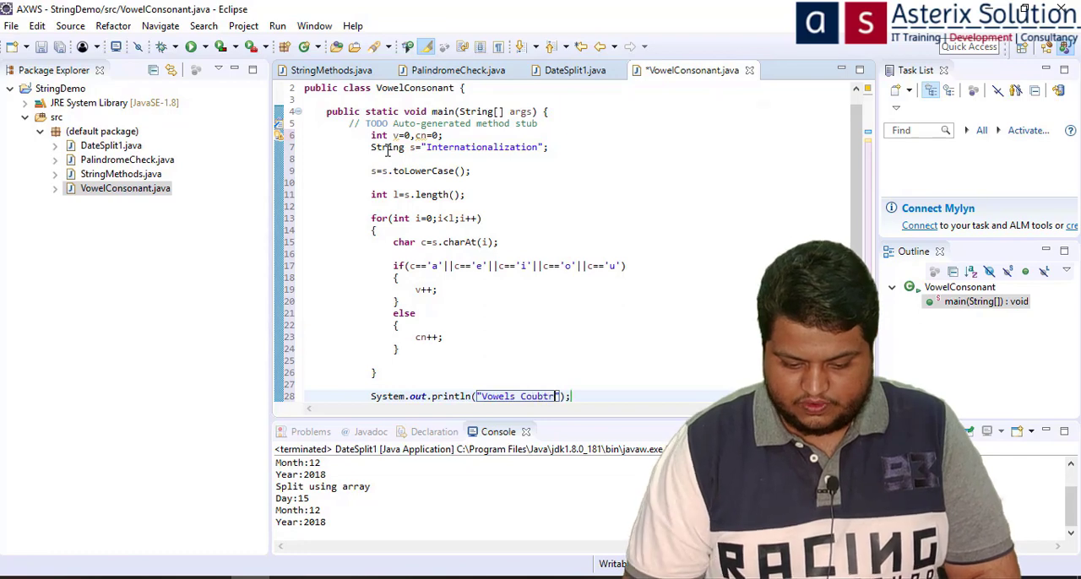
type("sy")
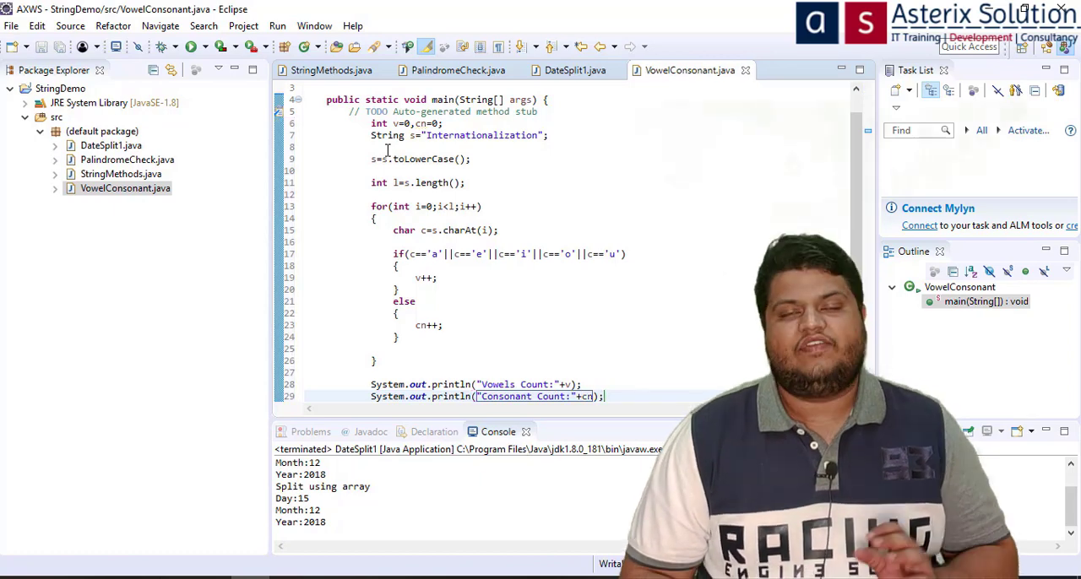
mouse_move(591, 190)
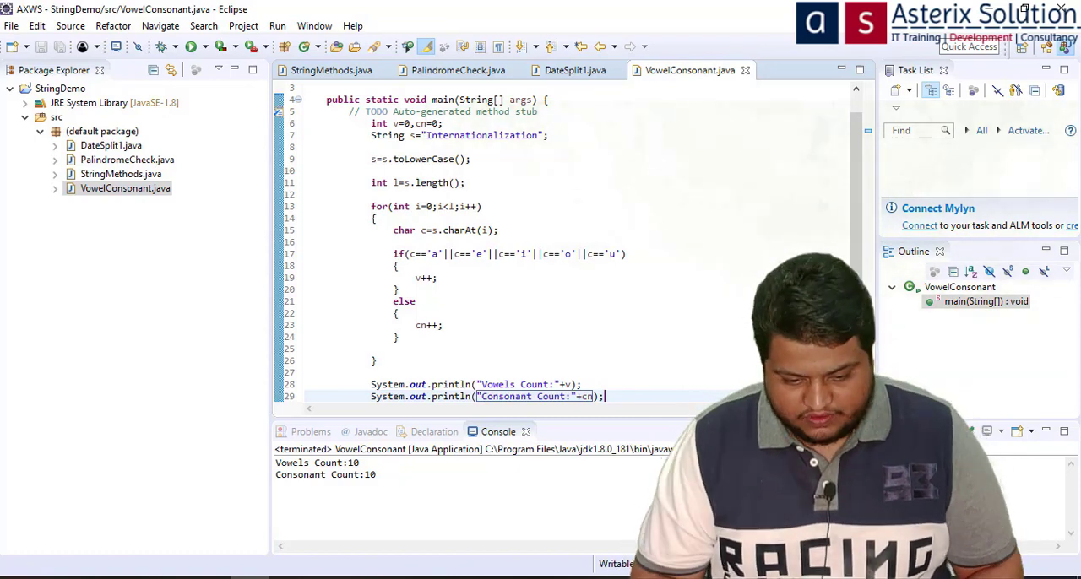
Step: Edit the end of the test string literal and rerun to get Vowels Count:11
left_click(537, 135)
type("i")
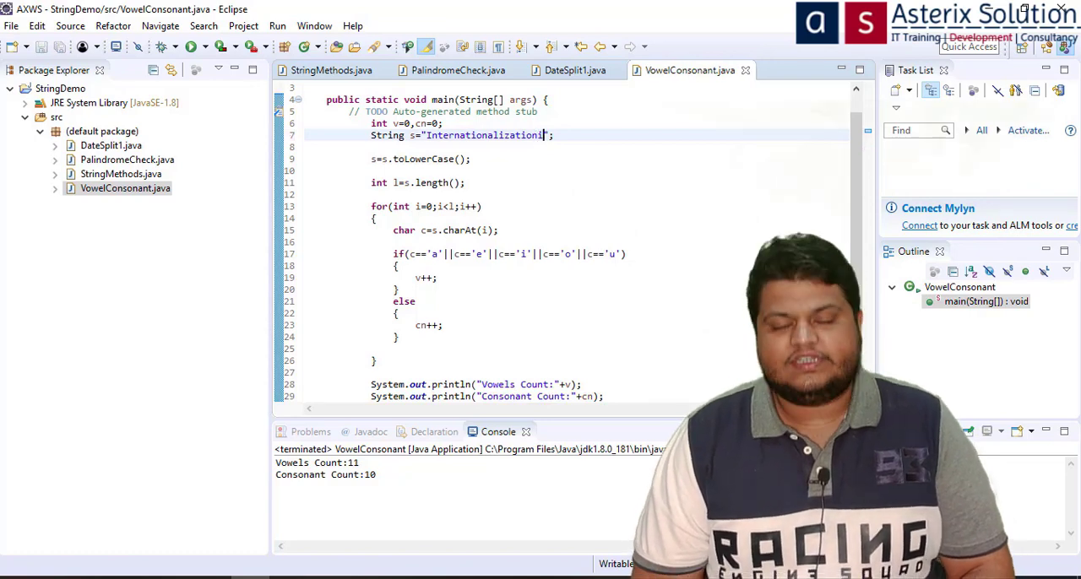
key("Backspace")
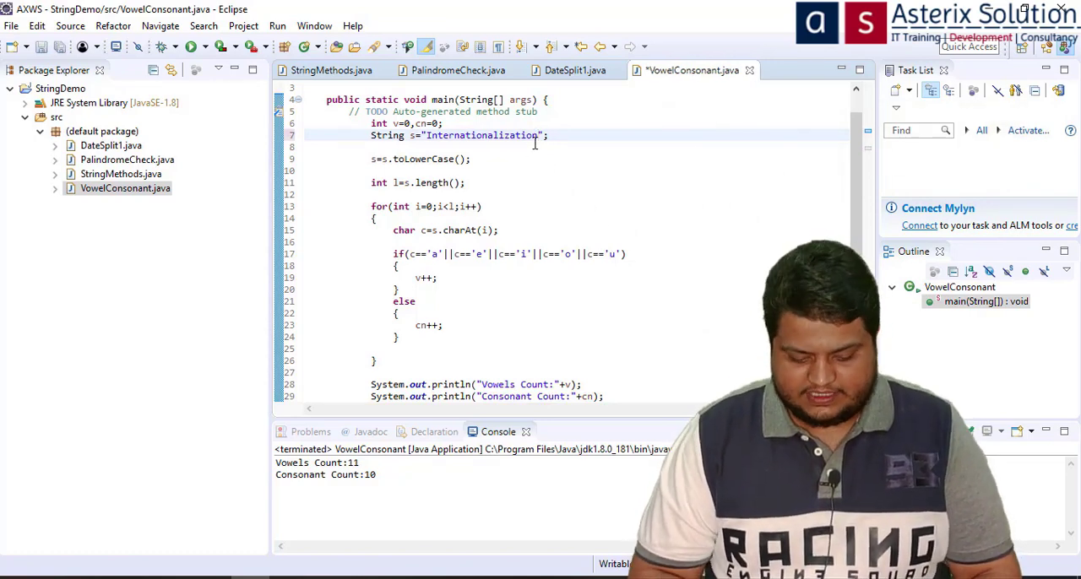